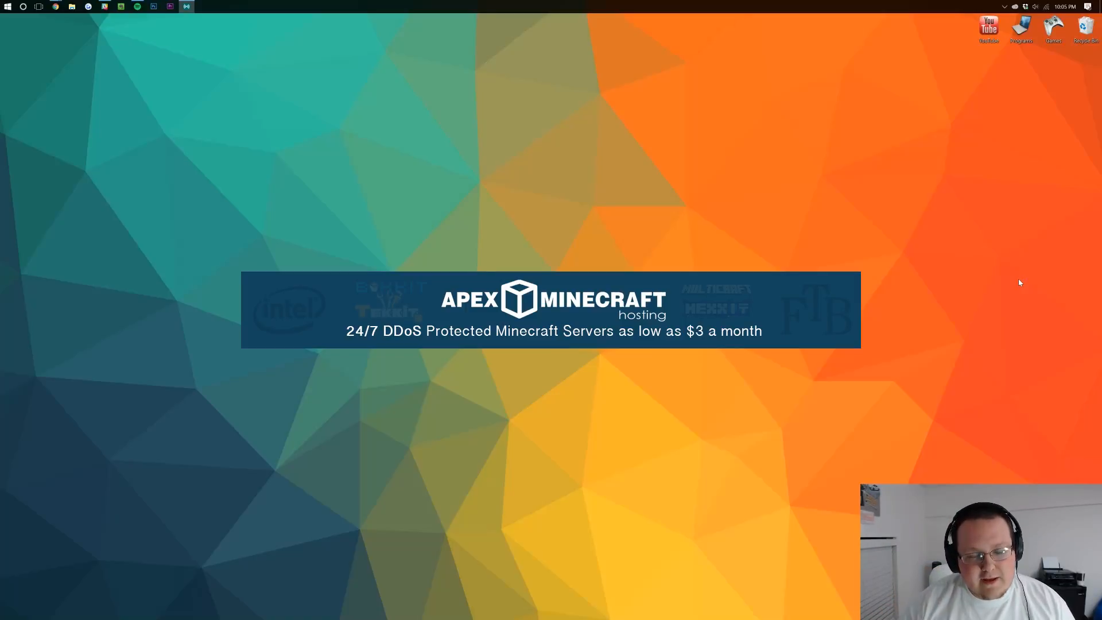
mouse_move(461, 171)
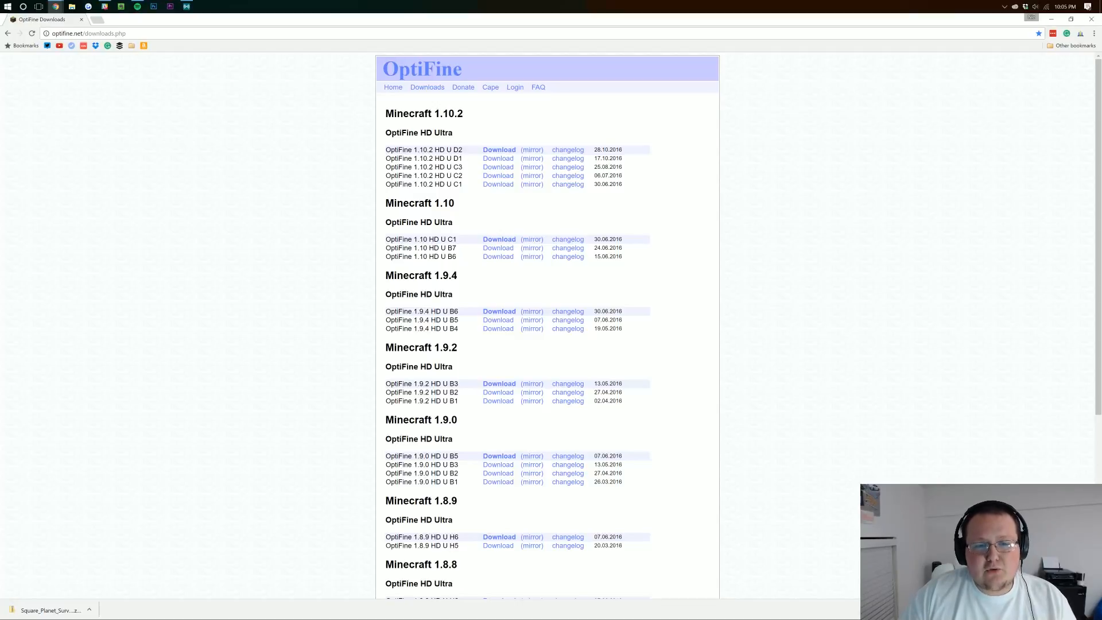
mouse_move(532, 157)
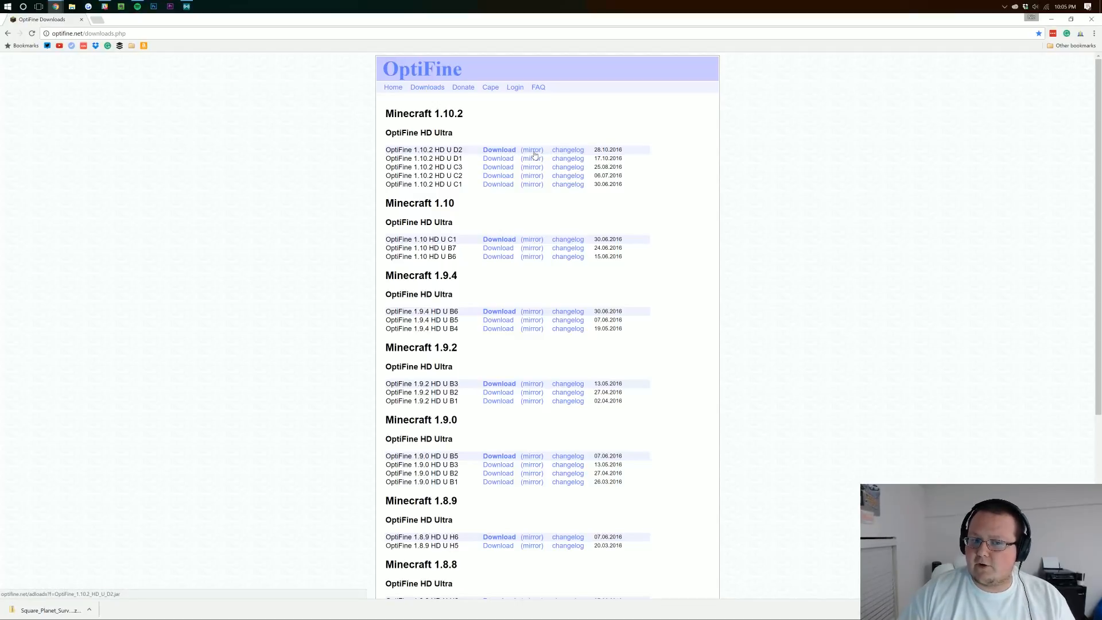
Download OptiFine_1.10.2_HD_U_D2.jar from the OptiFine 1.10.2 HD U D2 download page.
left_click(499, 149)
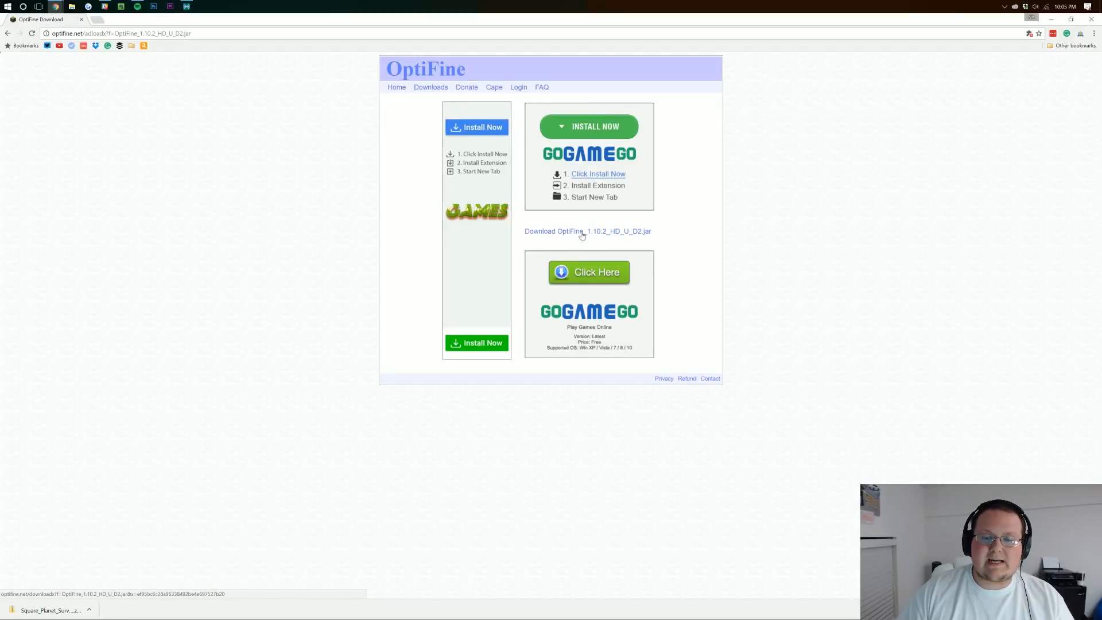
left_click(581, 231)
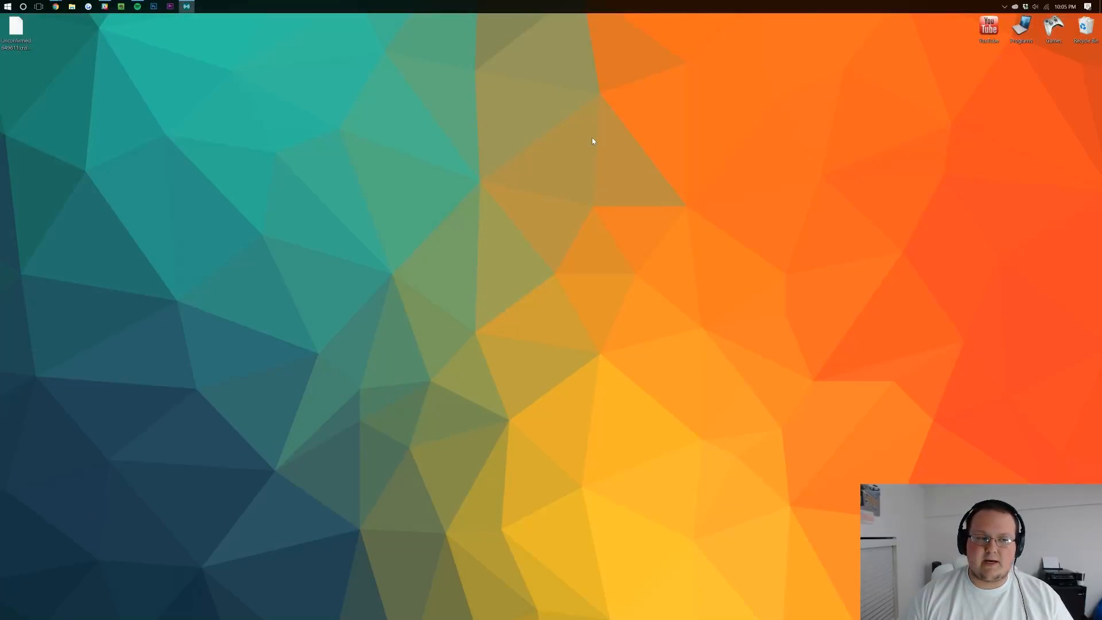
mouse_move(31, 57)
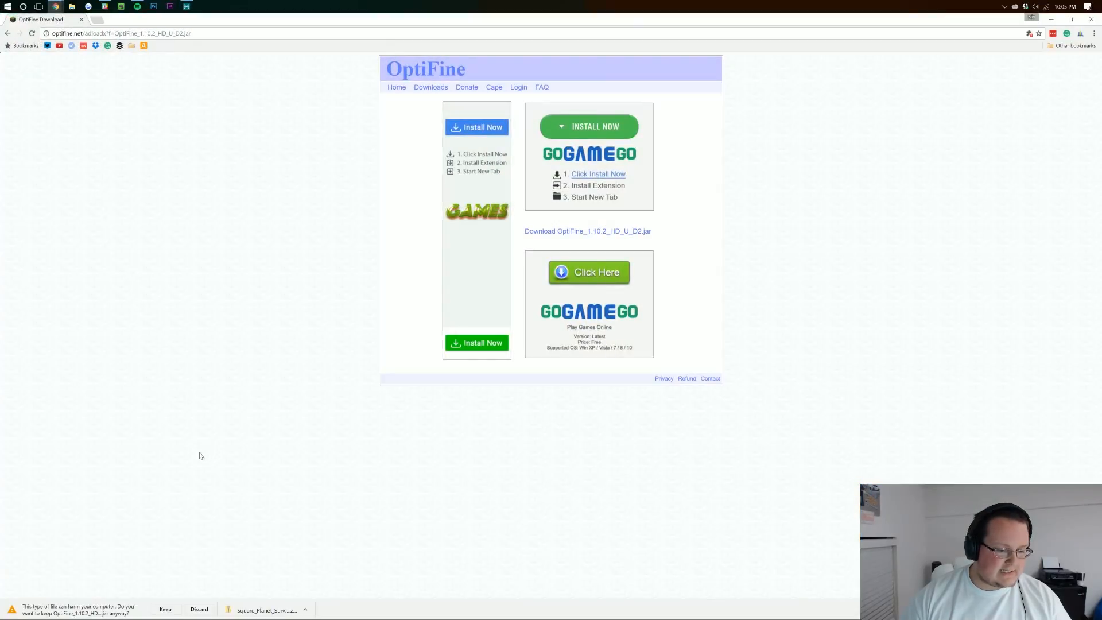
Keep the OptiFine jar, drag it to the top-centre of the desktop, and run it with Java.
left_click(165, 609)
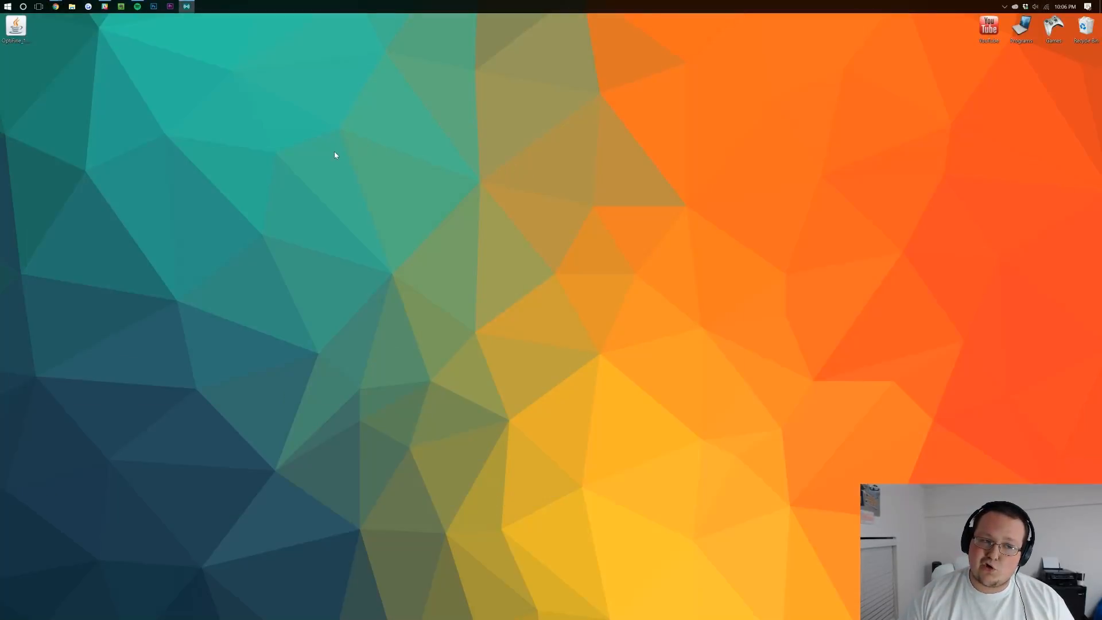
left_click_drag(16, 28, 534, 120)
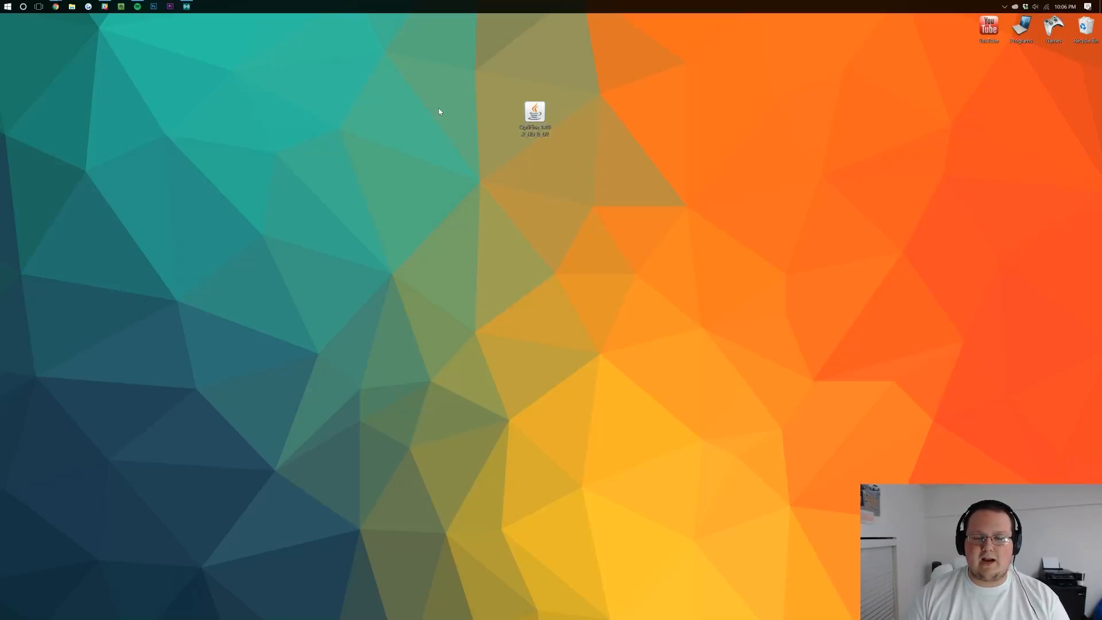
mouse_move(486, 129)
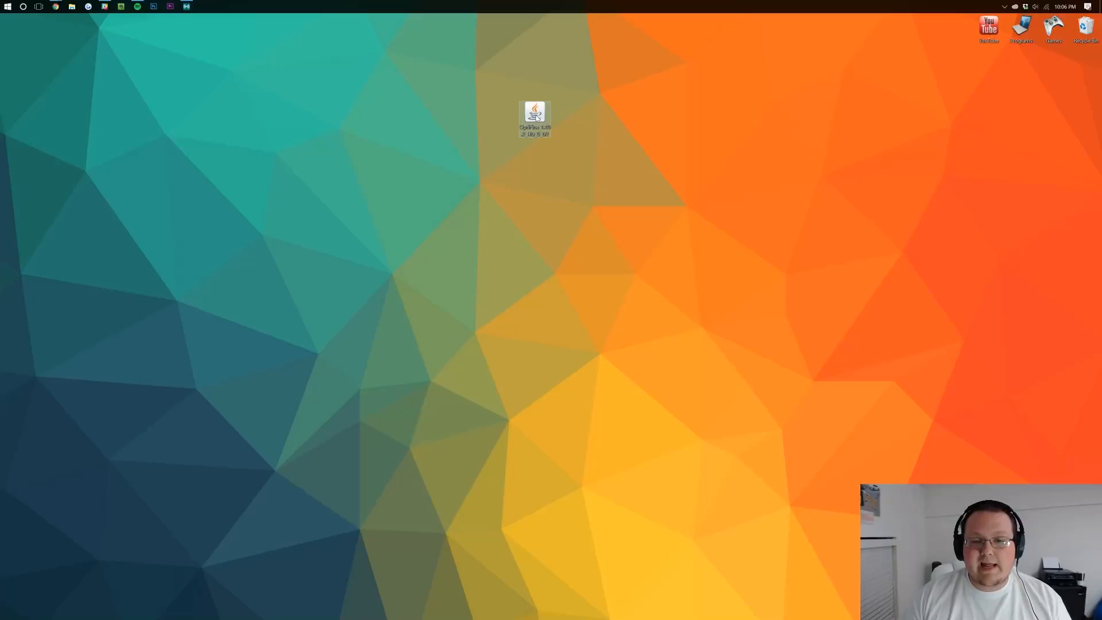
right_click(535, 115)
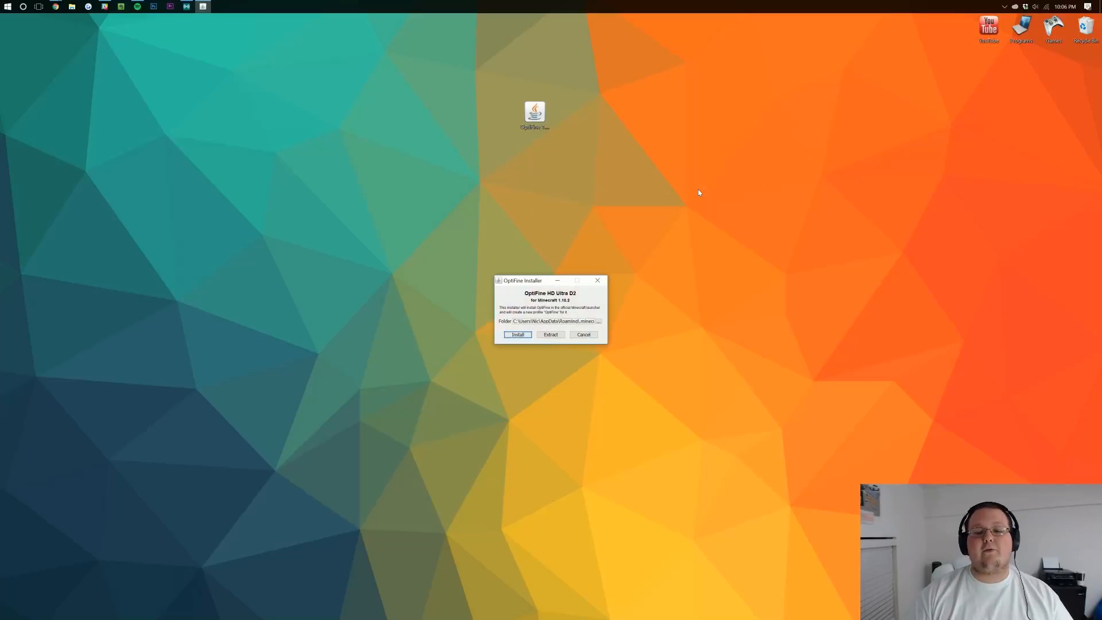
Install OptiFine HD Ultra D2, dismiss the success message, and launch Minecraft from Games.
left_click_drag(523, 280, 537, 187)
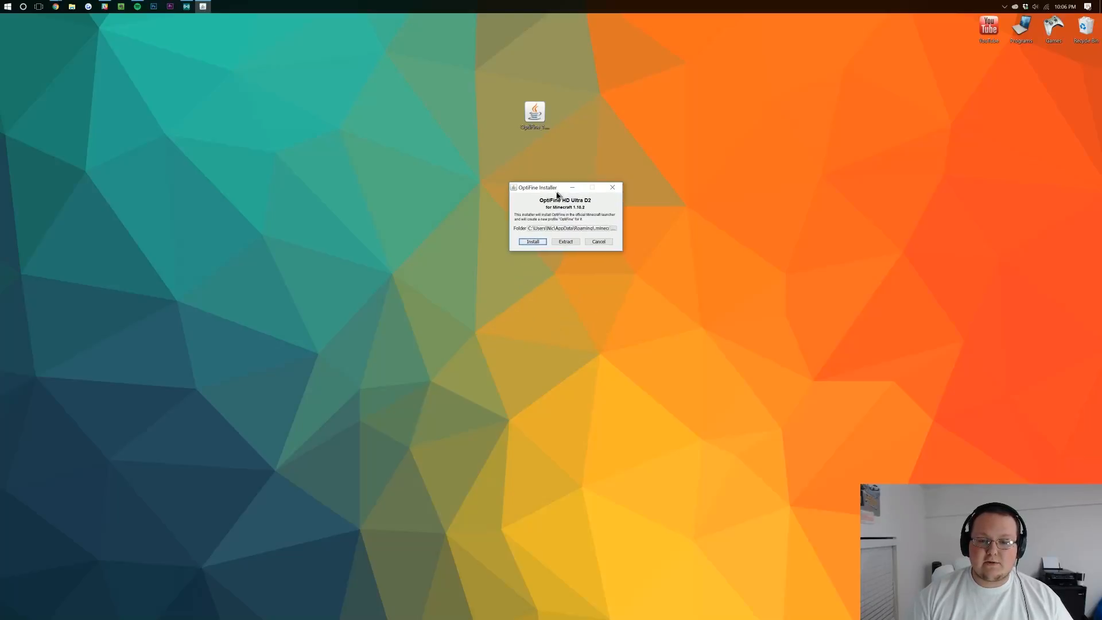
left_click(532, 241)
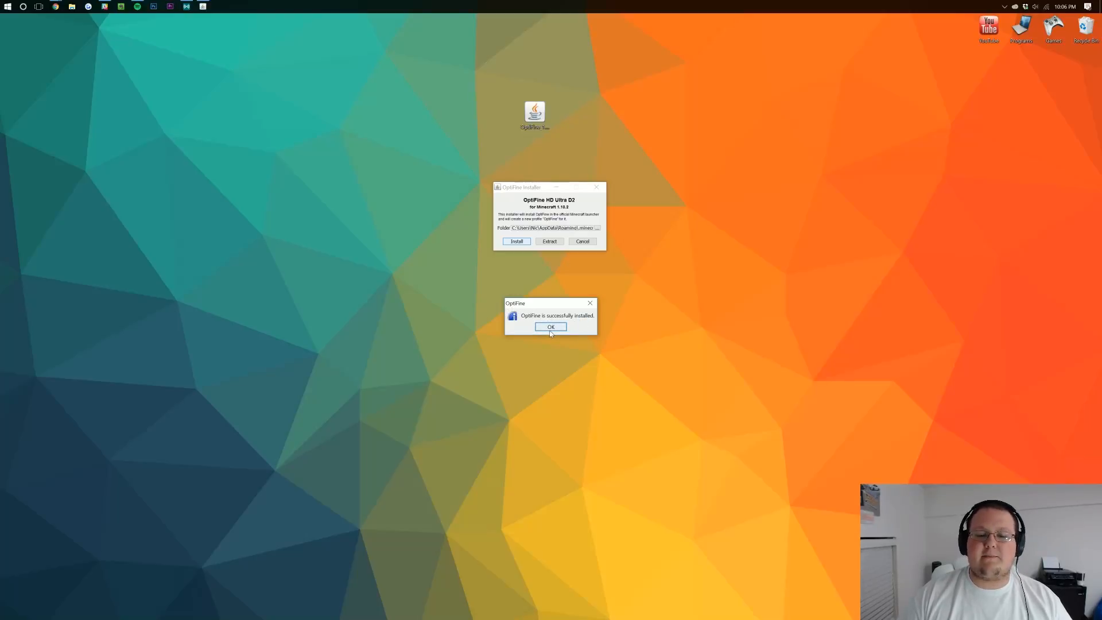
left_click(551, 327)
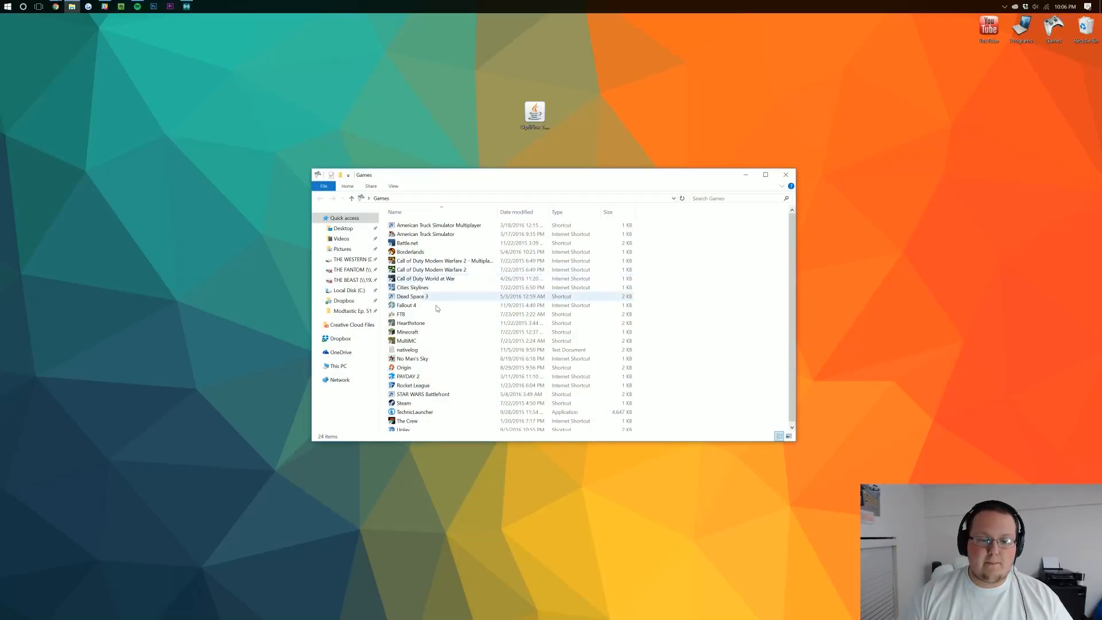
left_click(407, 332)
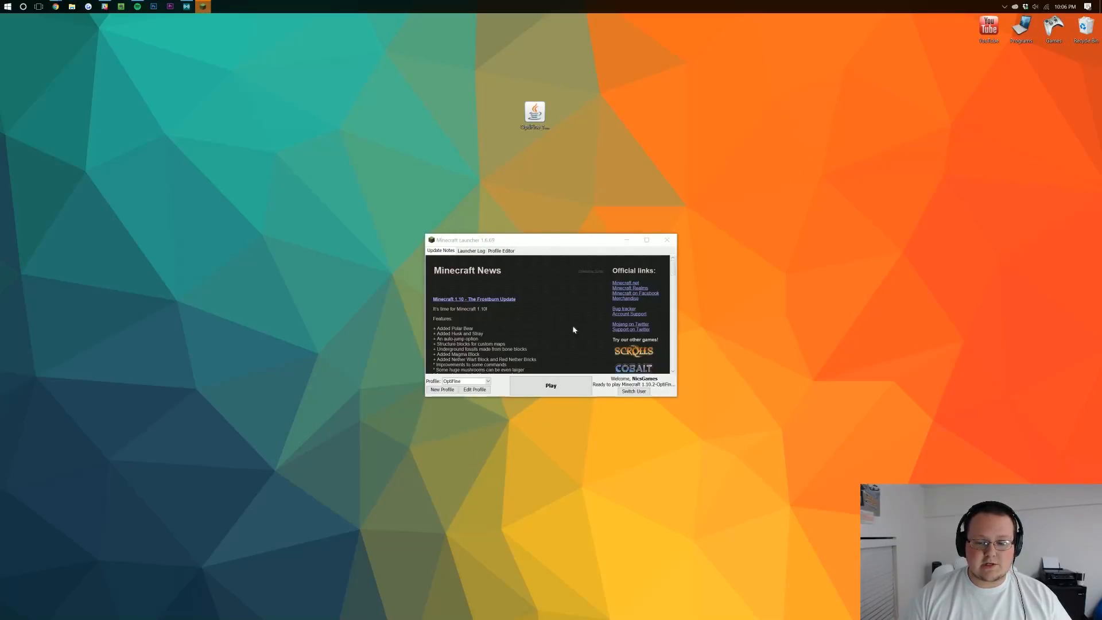
mouse_move(667, 388)
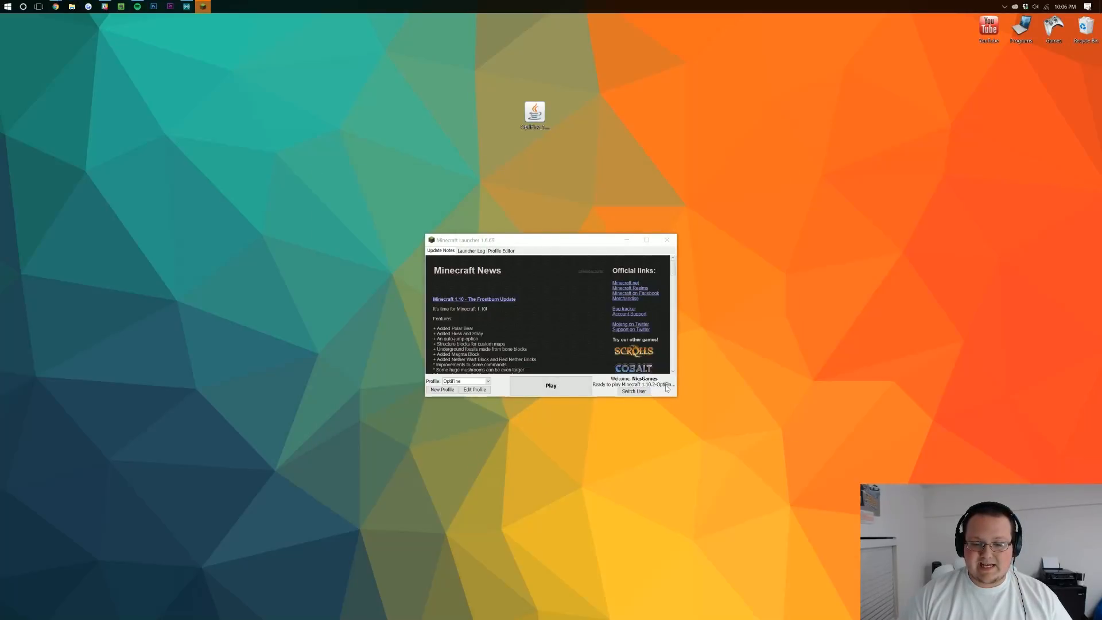
Choose the NicoGames profile, edit it for the OptiFine 1.10.2 version, and start the game.
left_click(481, 381)
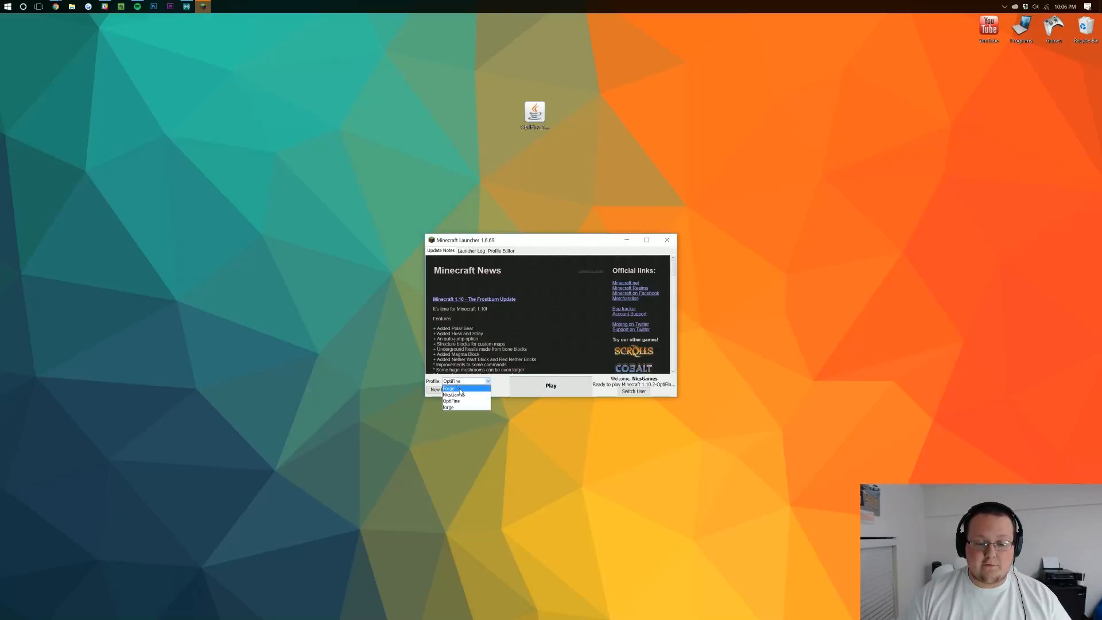
left_click(454, 395)
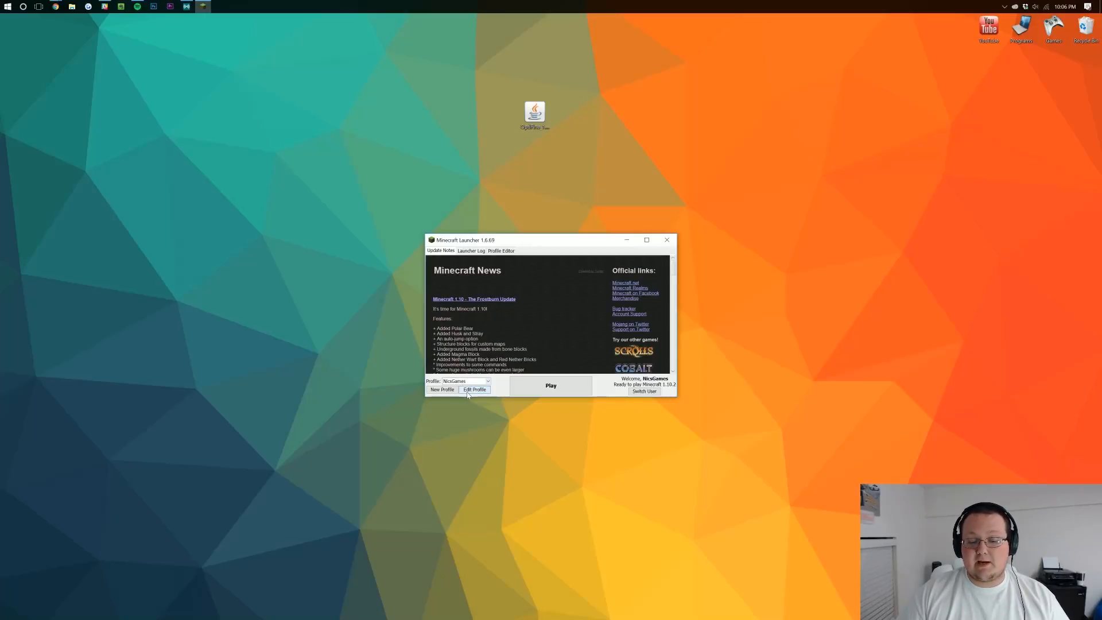
left_click(474, 389)
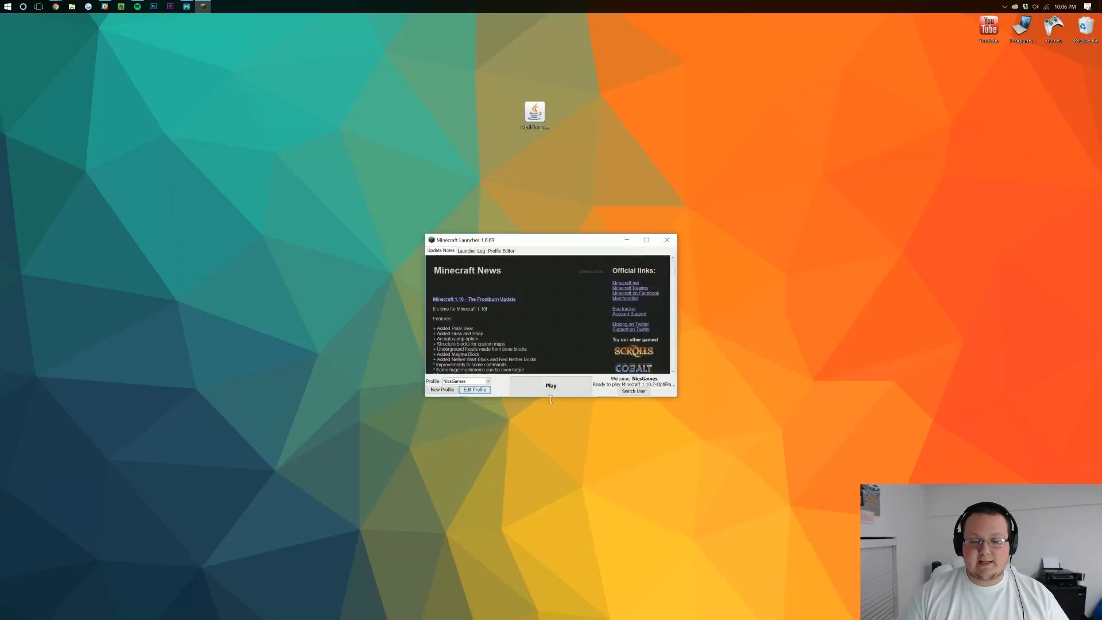
left_click(667, 239)
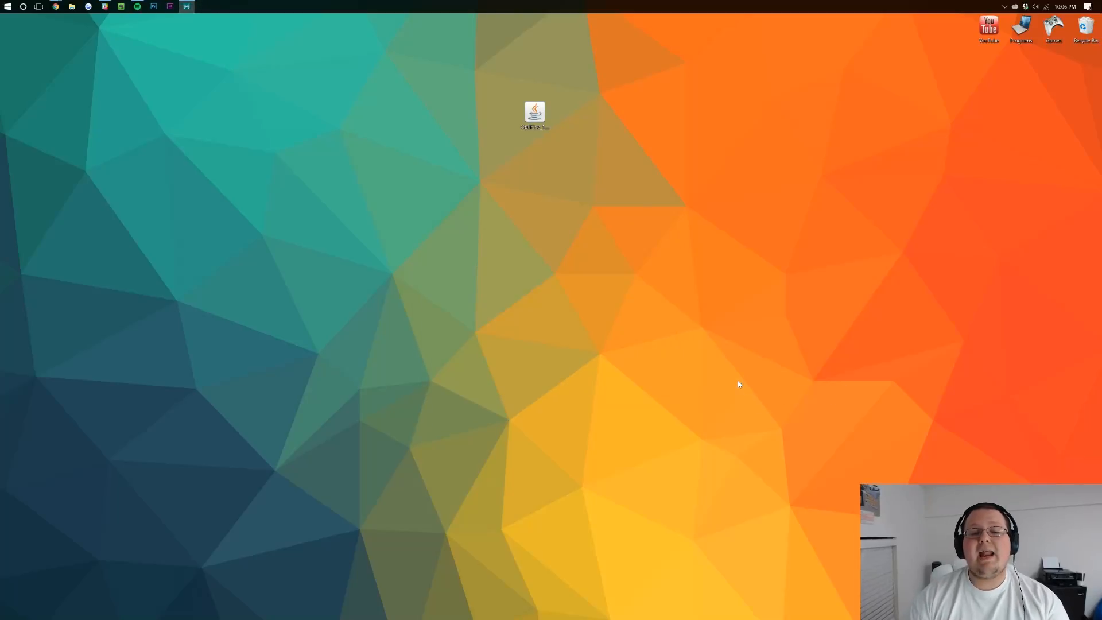
Browse OptiFine's Video and Animation settings, then switch to the Quality settings.
double_click(534, 112)
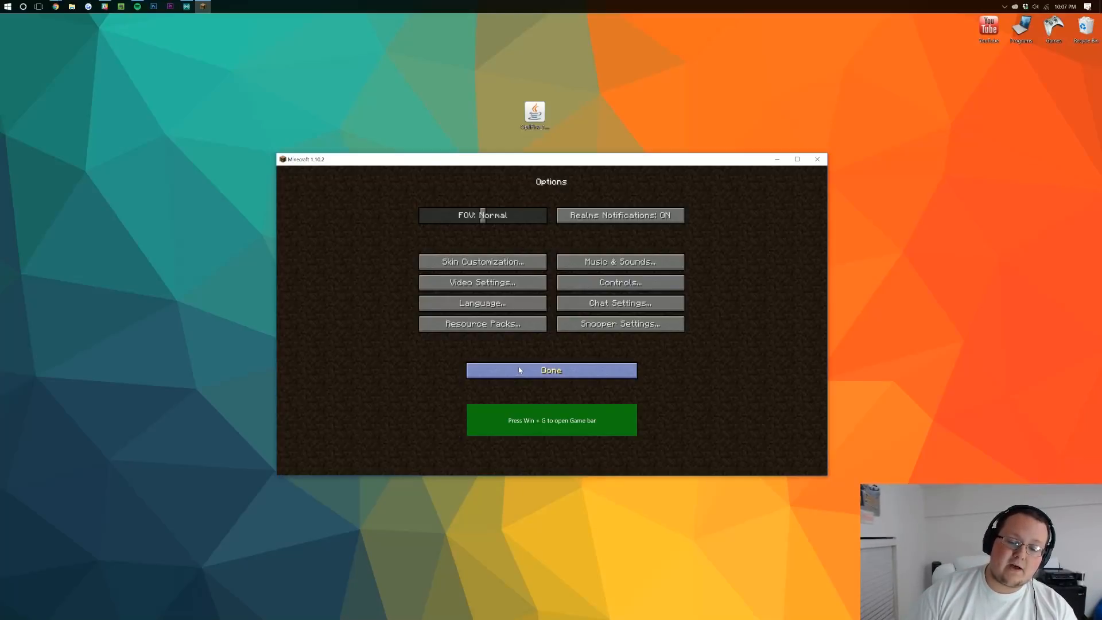
left_click(482, 282)
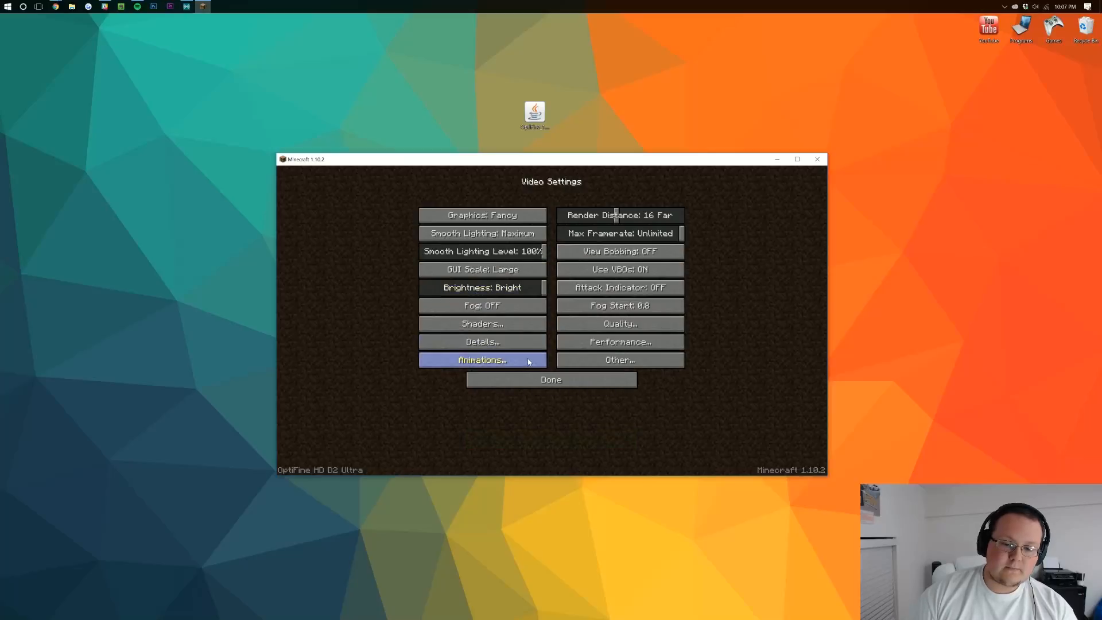
left_click(482, 360)
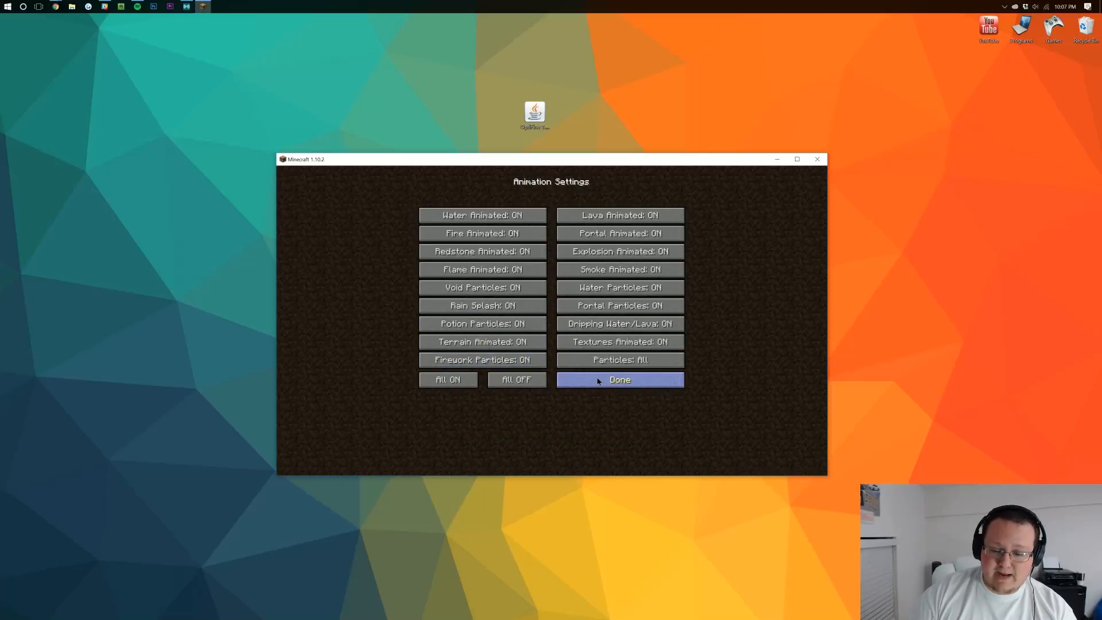
left_click(619, 380)
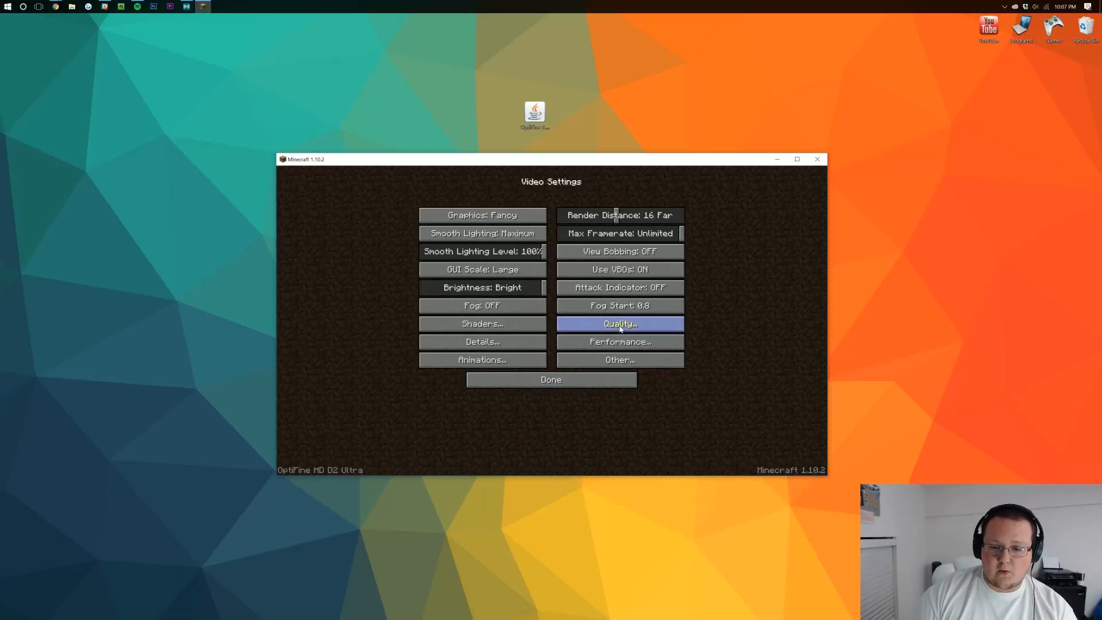
left_click(619, 323)
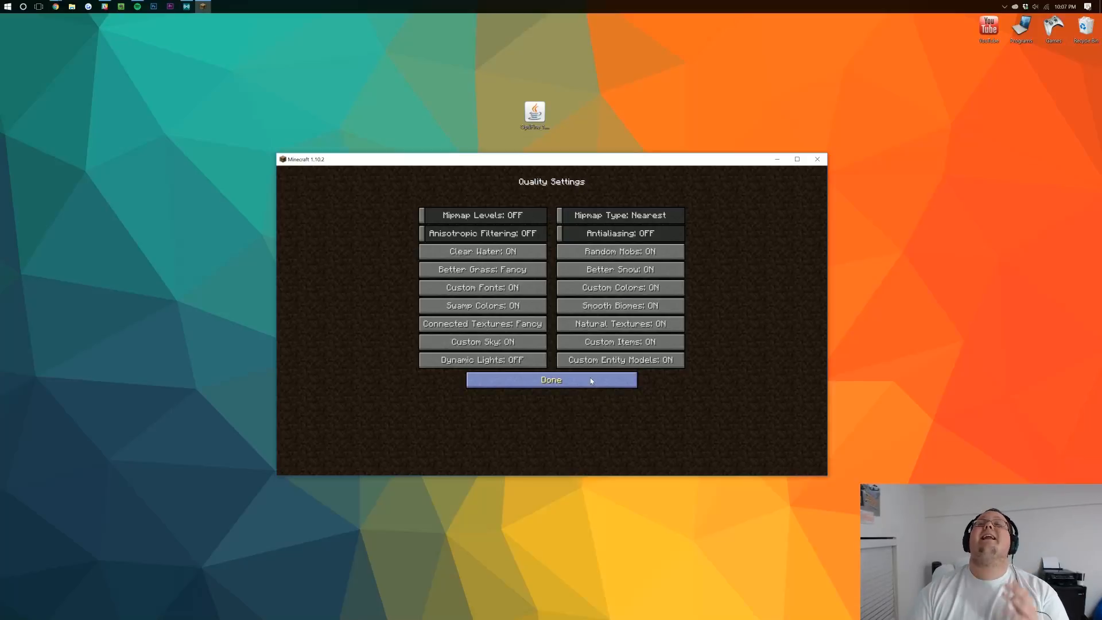
mouse_move(549, 315)
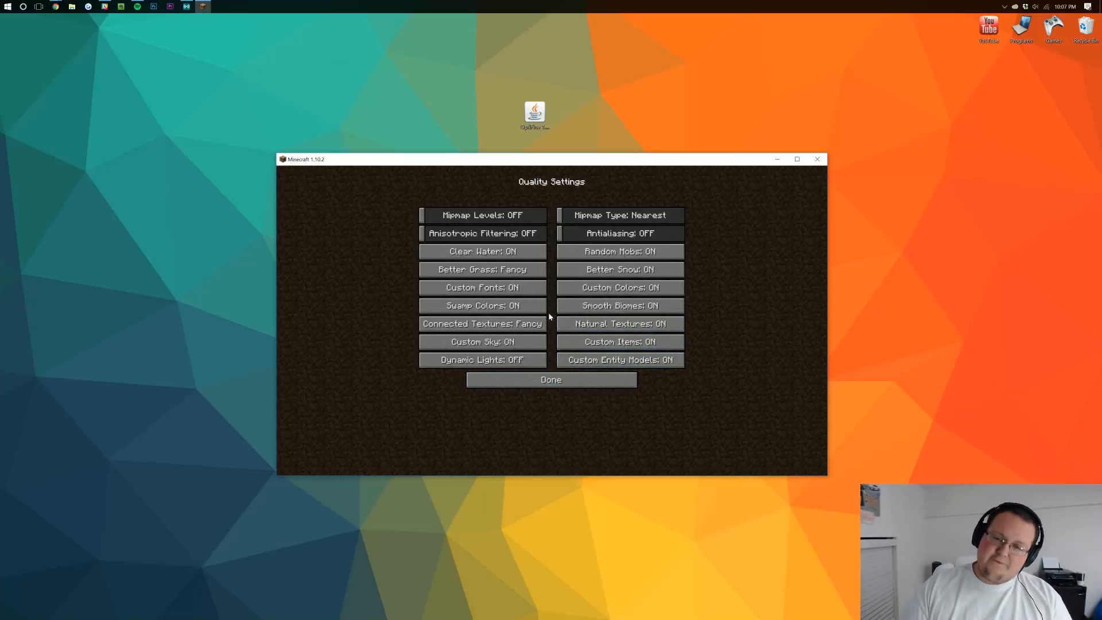